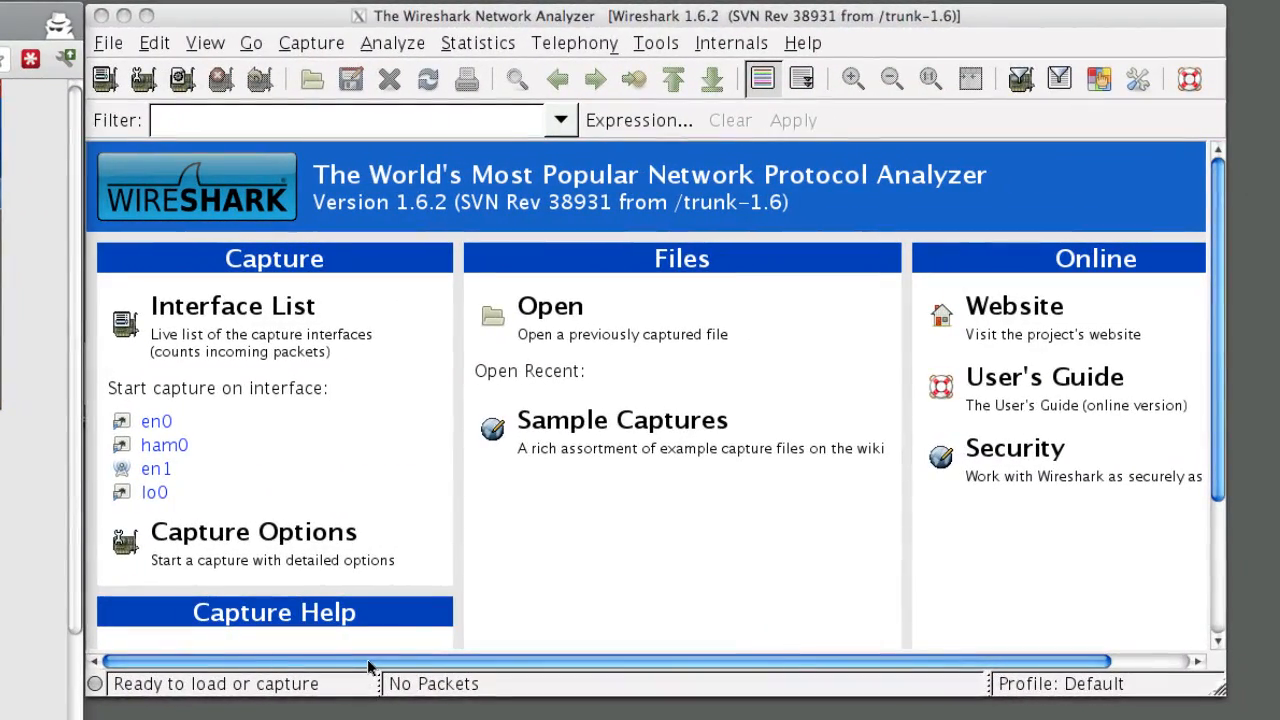
Start a live packet capture on the en0 interface.
left_click(312, 42)
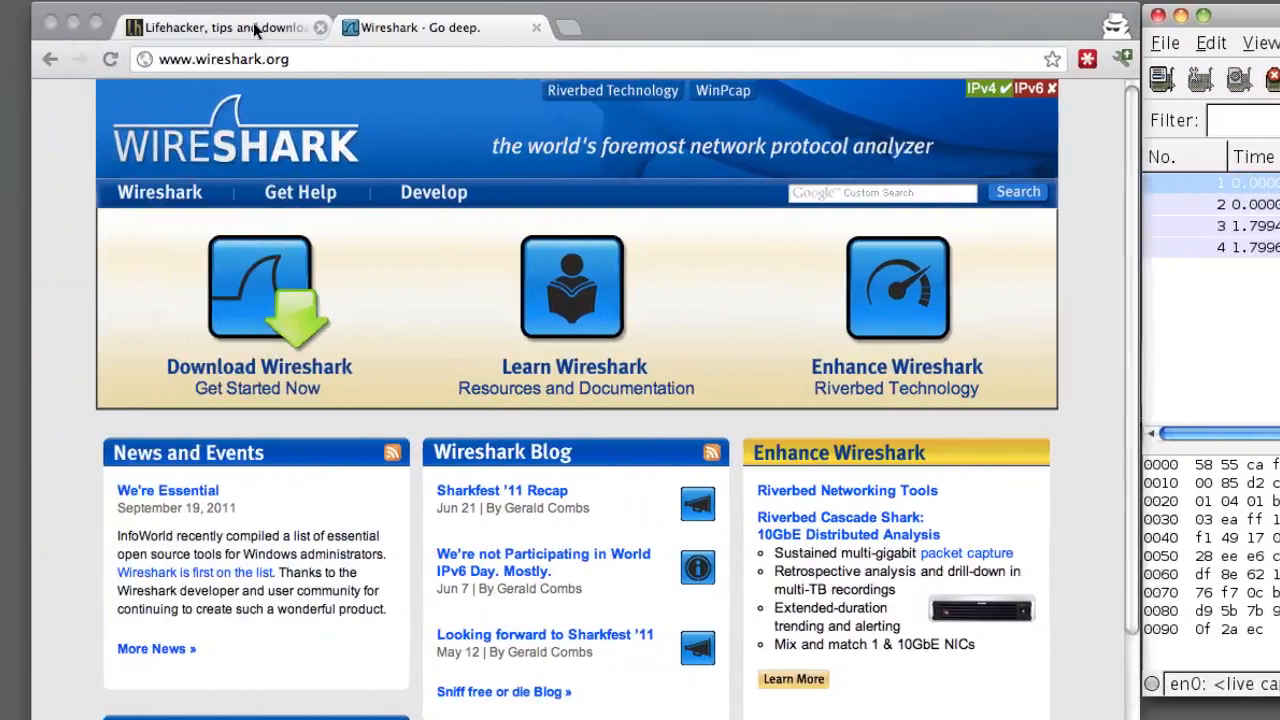
Log in to lifehacker.com with a username and password while capturing.
left_click(220, 28)
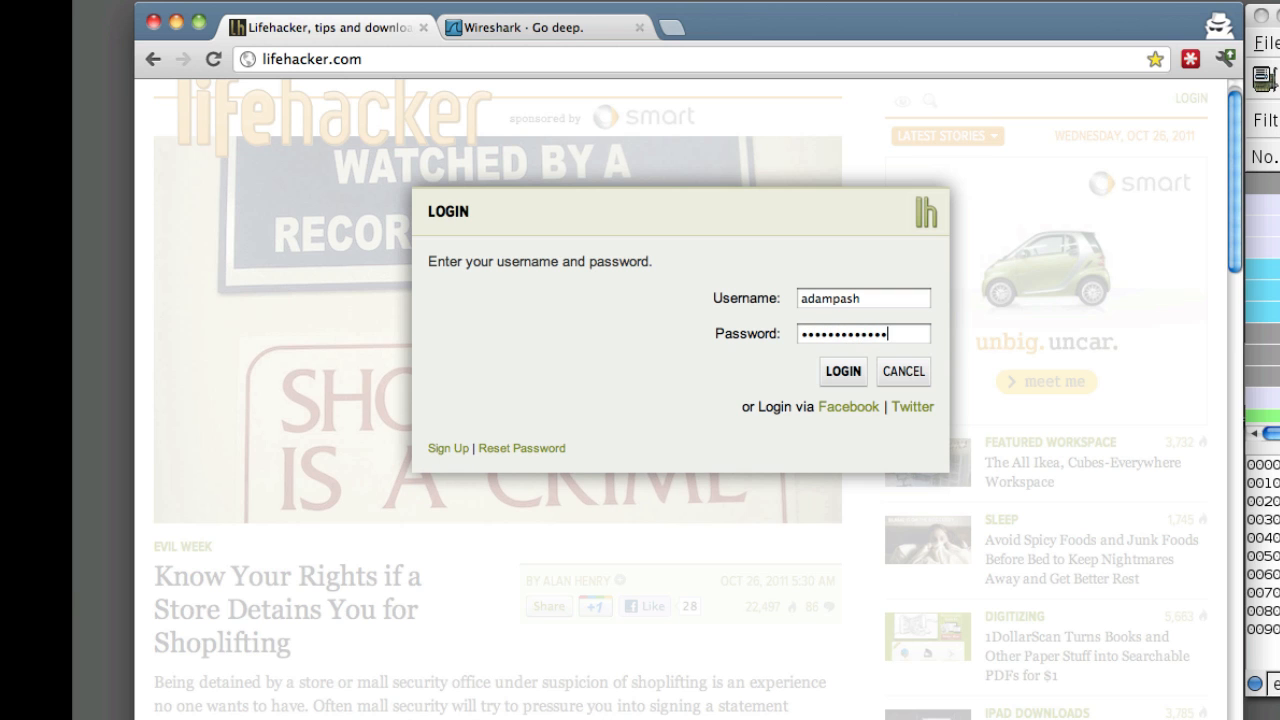
left_click(842, 370)
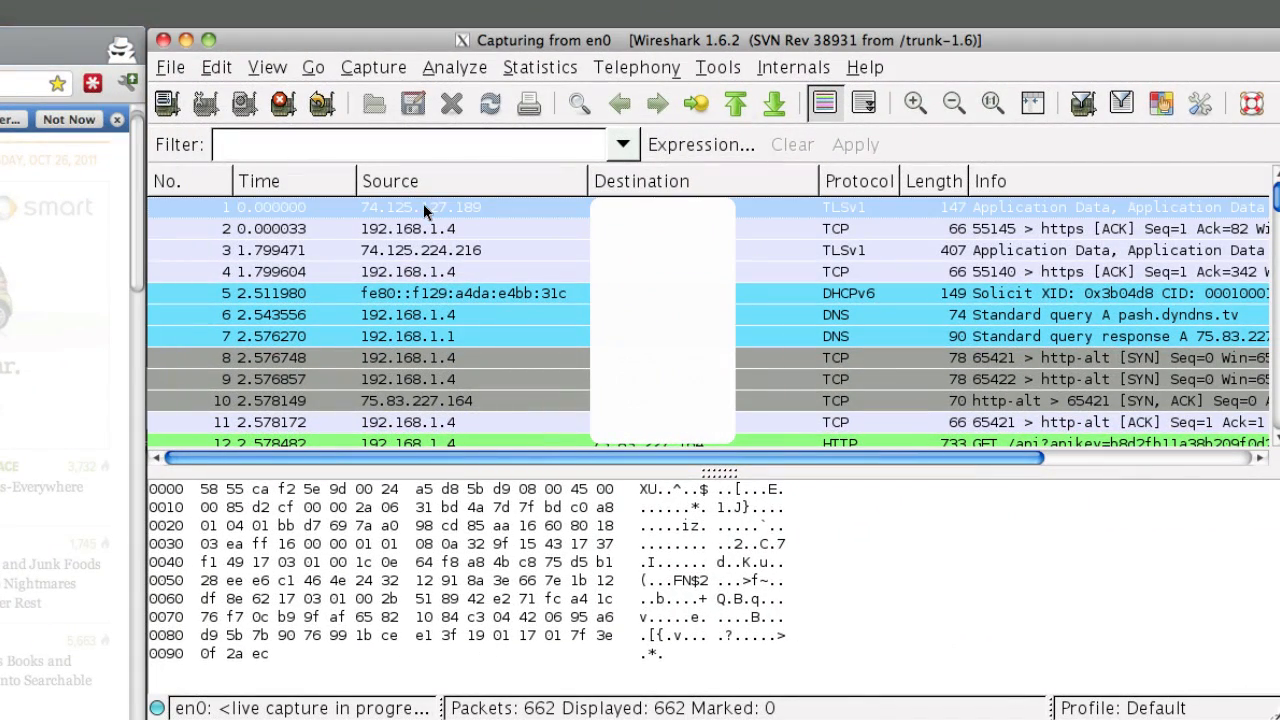
mouse_move(360, 84)
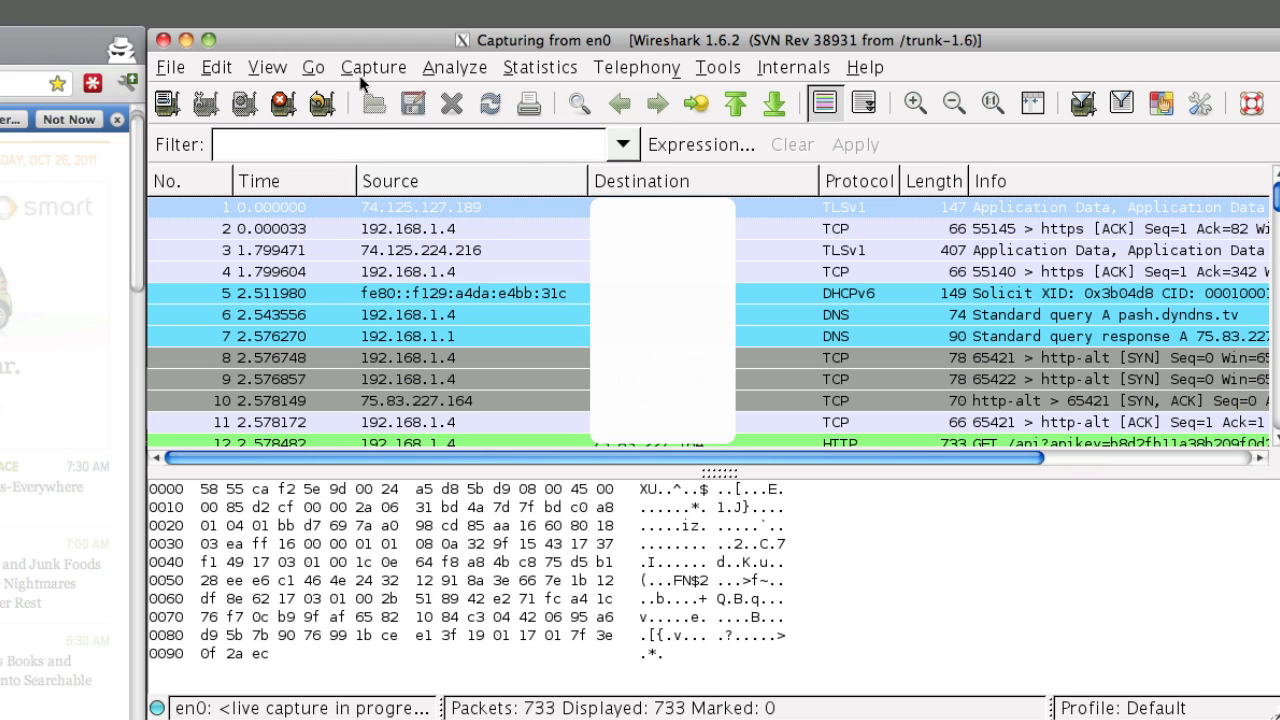
Stop the live capture via Capture > Stop, keeping the 810 packets.
left_click(372, 68)
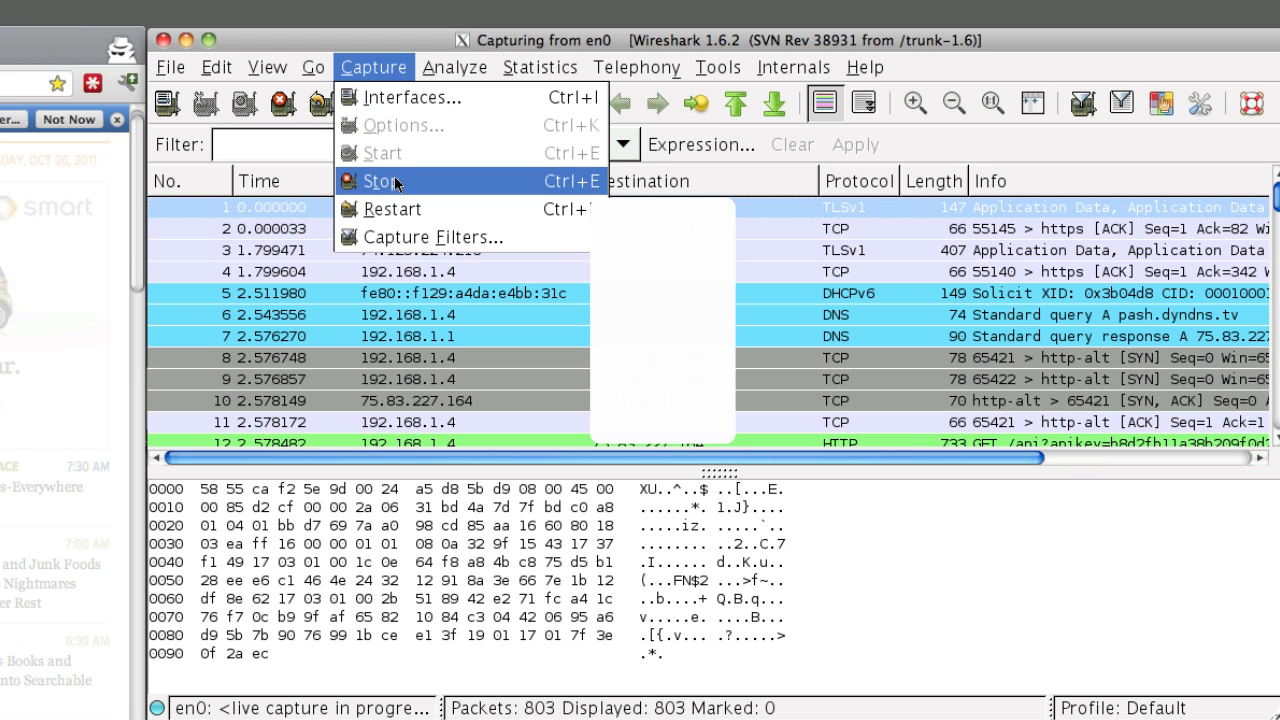
left_click(382, 180)
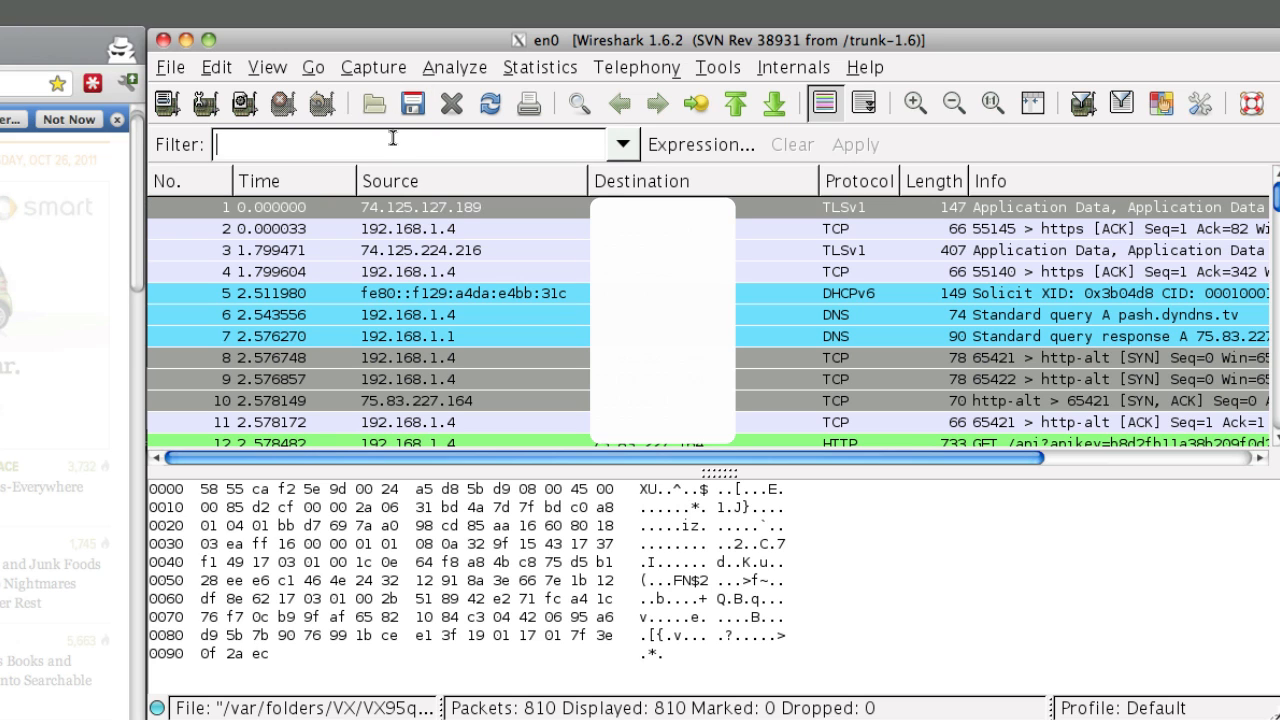
Filter the packets to http and select the POST /?op=ajax_login packet.
type("http")
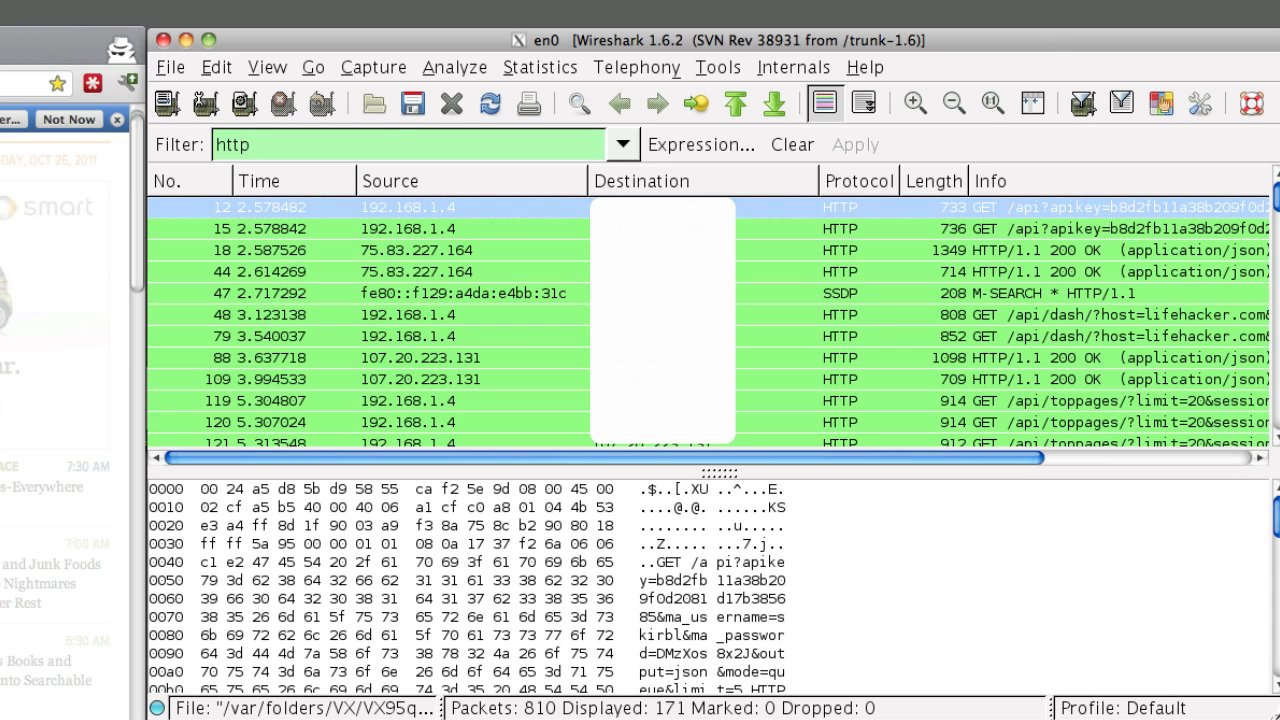
scroll("down", 3)
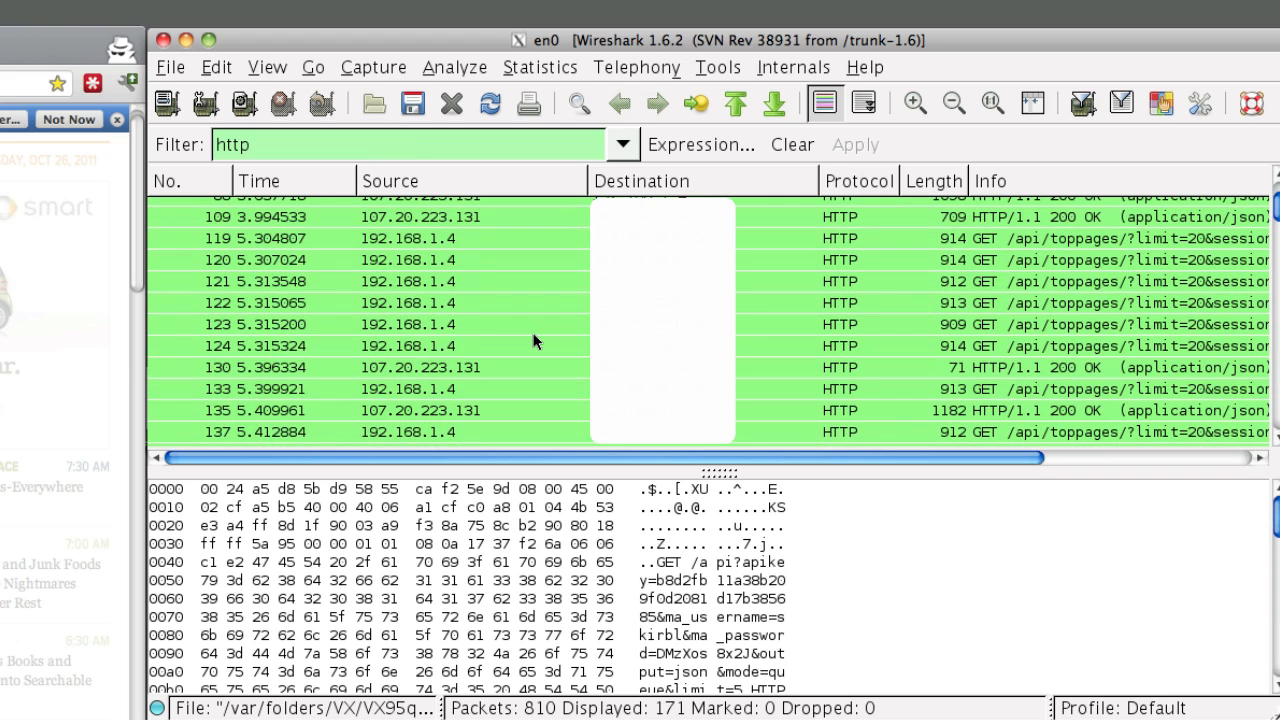
scroll("down", 3)
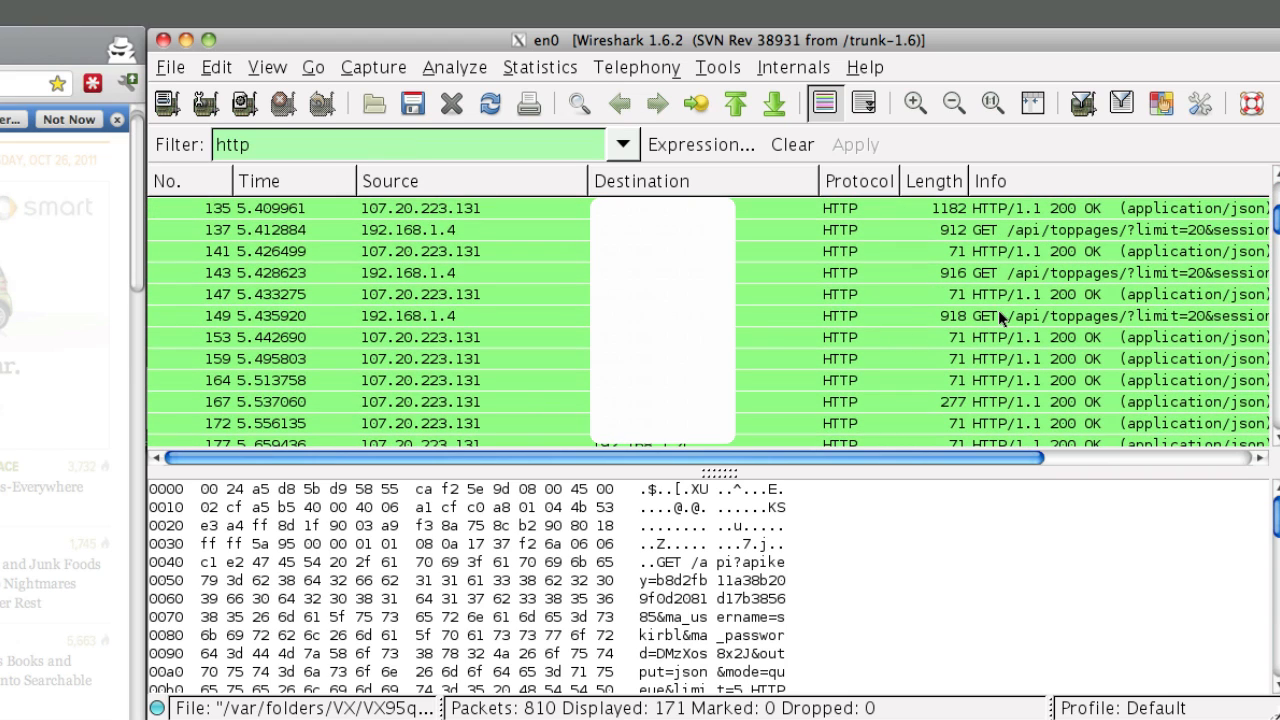
scroll("down", 3)
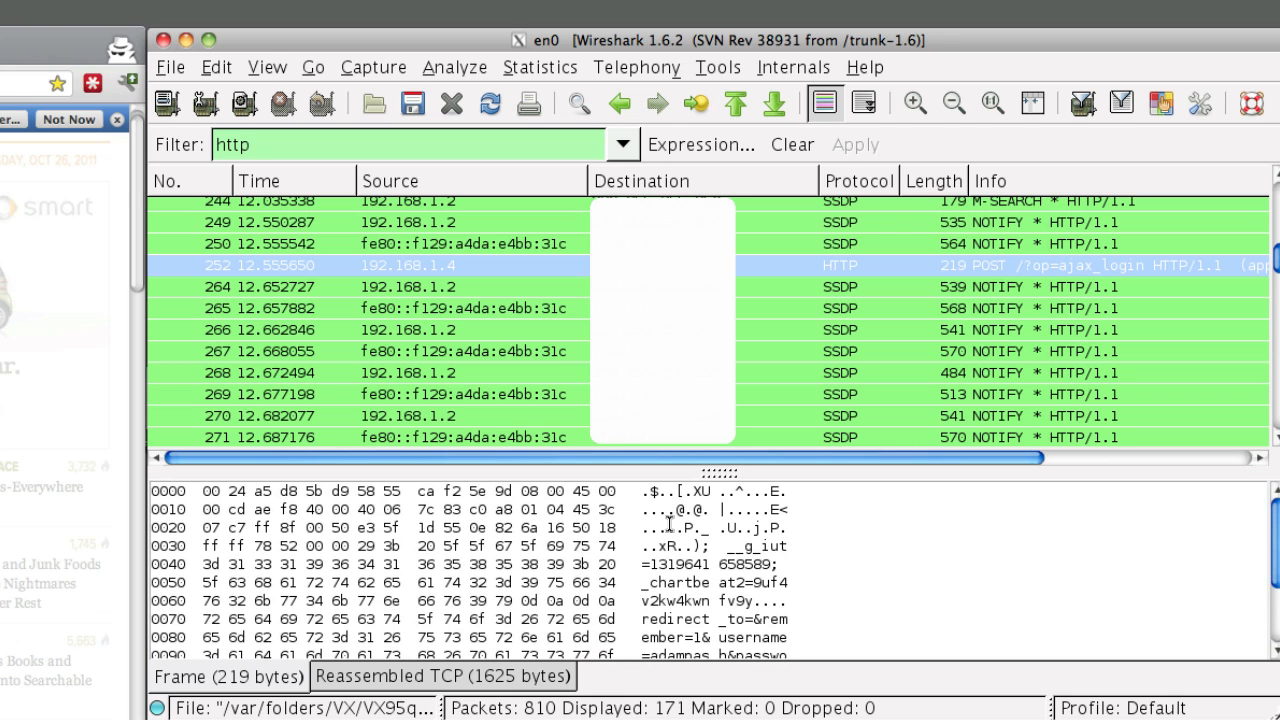
scroll("down", 3)
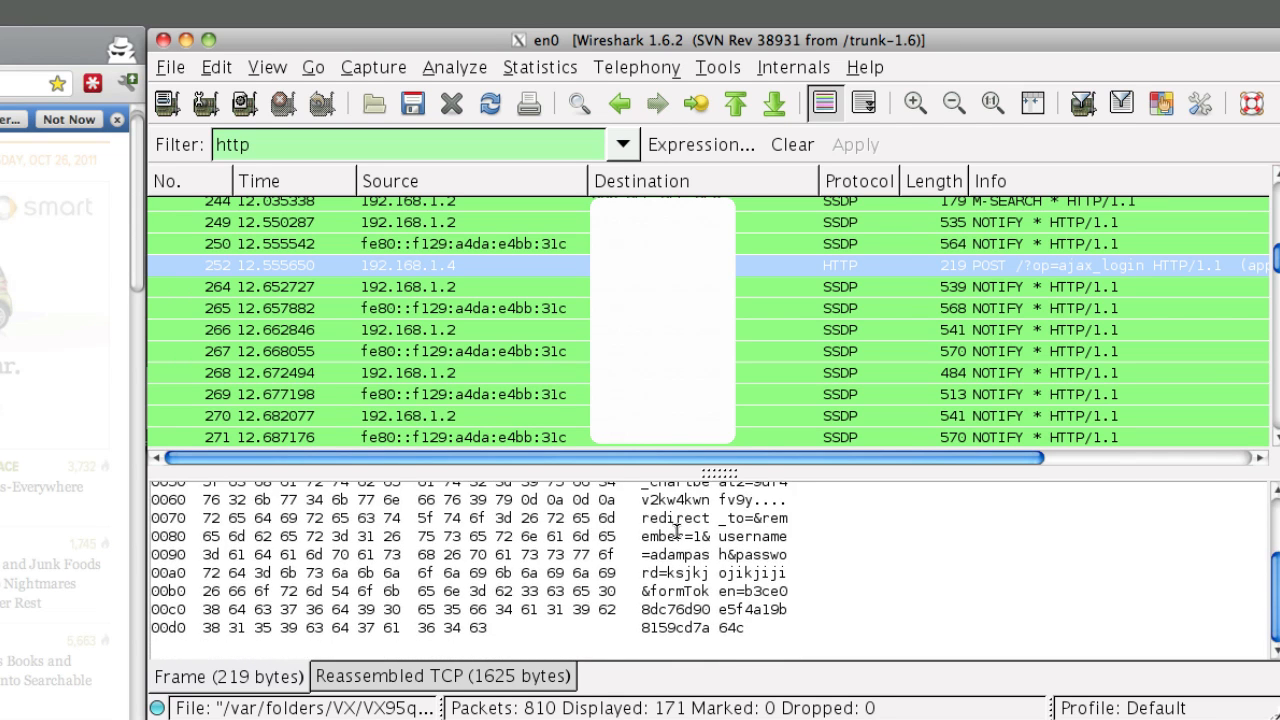
left_click(444, 676)
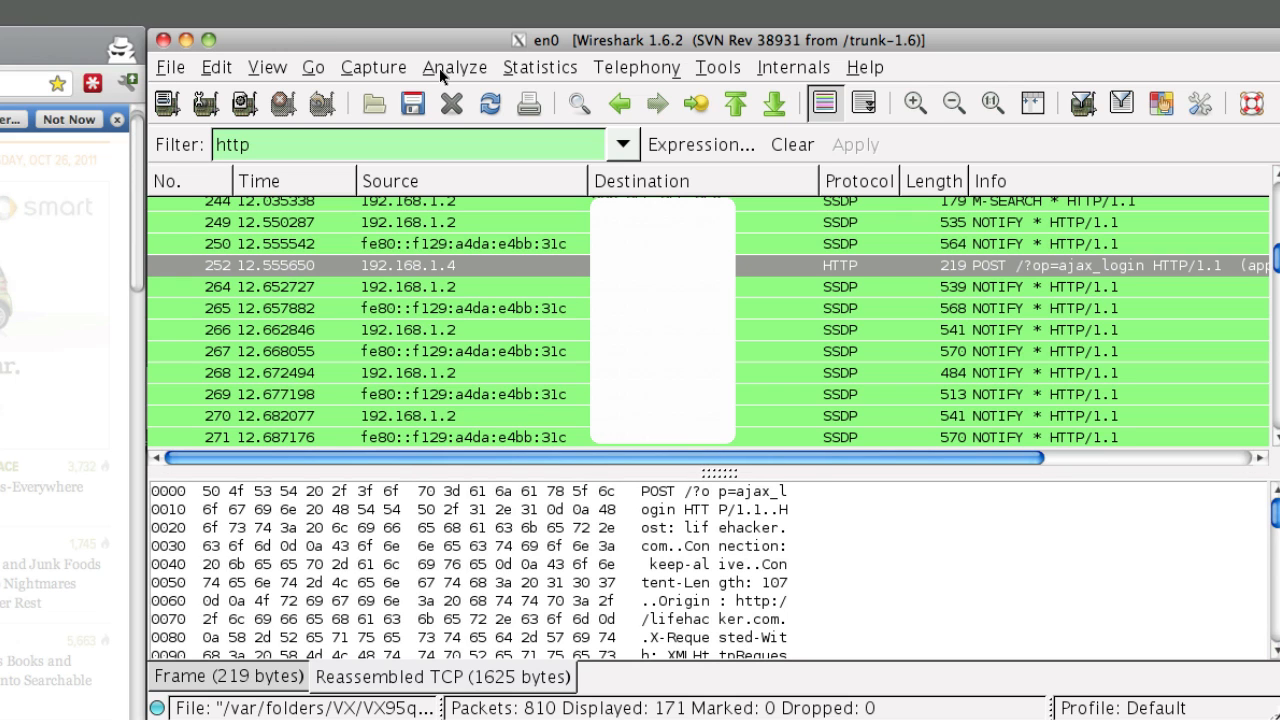
Follow the TCP stream of the login request via Analyze > Follow TCP Stream.
left_click(456, 68)
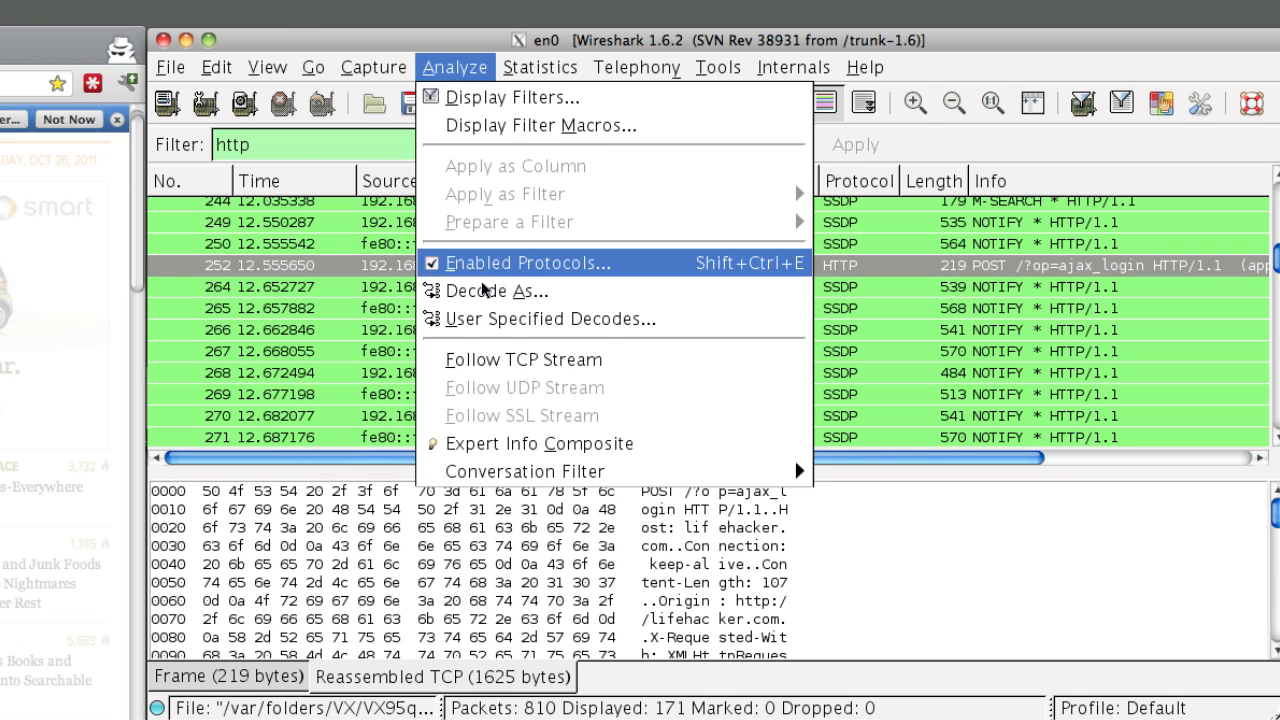
left_click(522, 360)
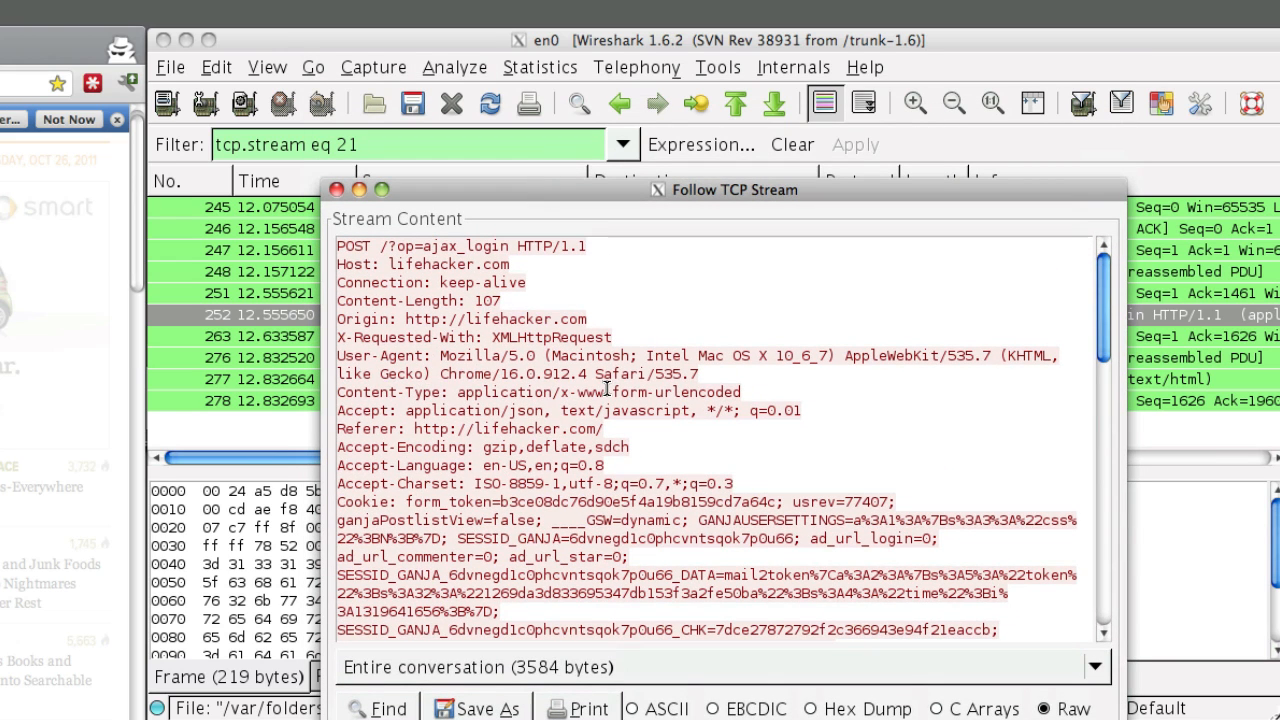
Scroll to the username=...&password=... line and highlight the captured credential values.
scroll("down", 3)
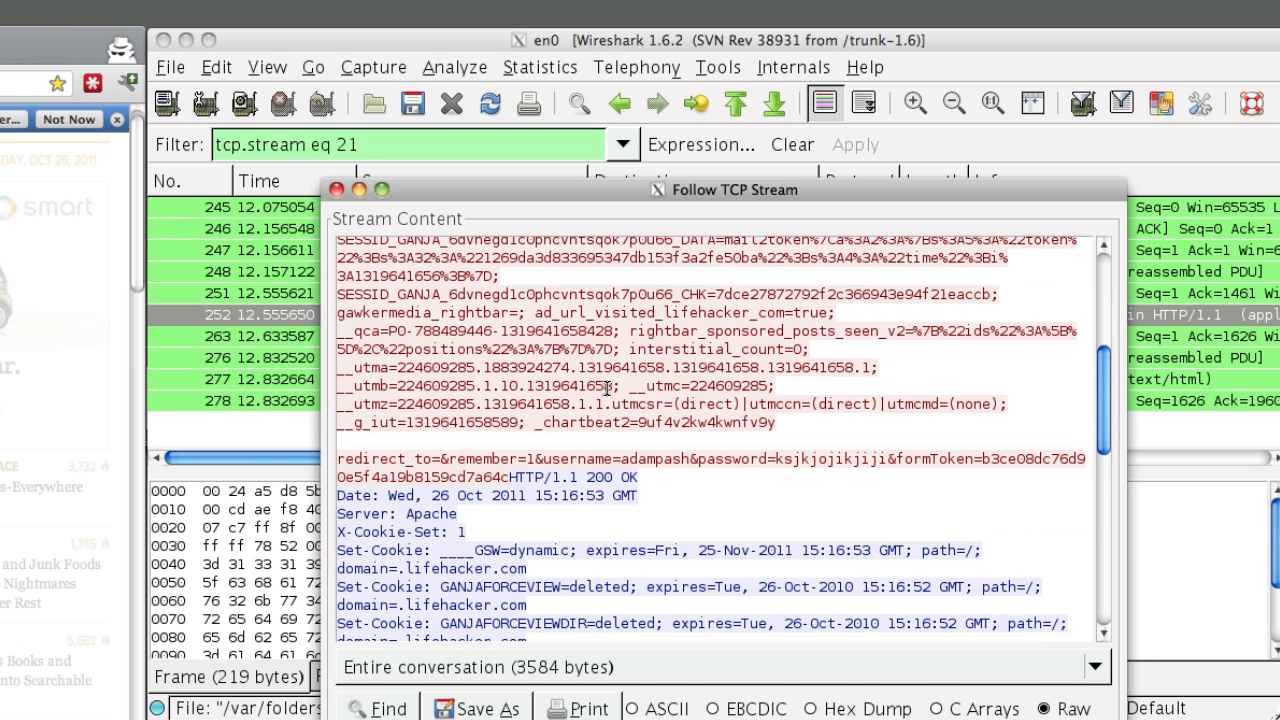
mouse_move(652, 458)
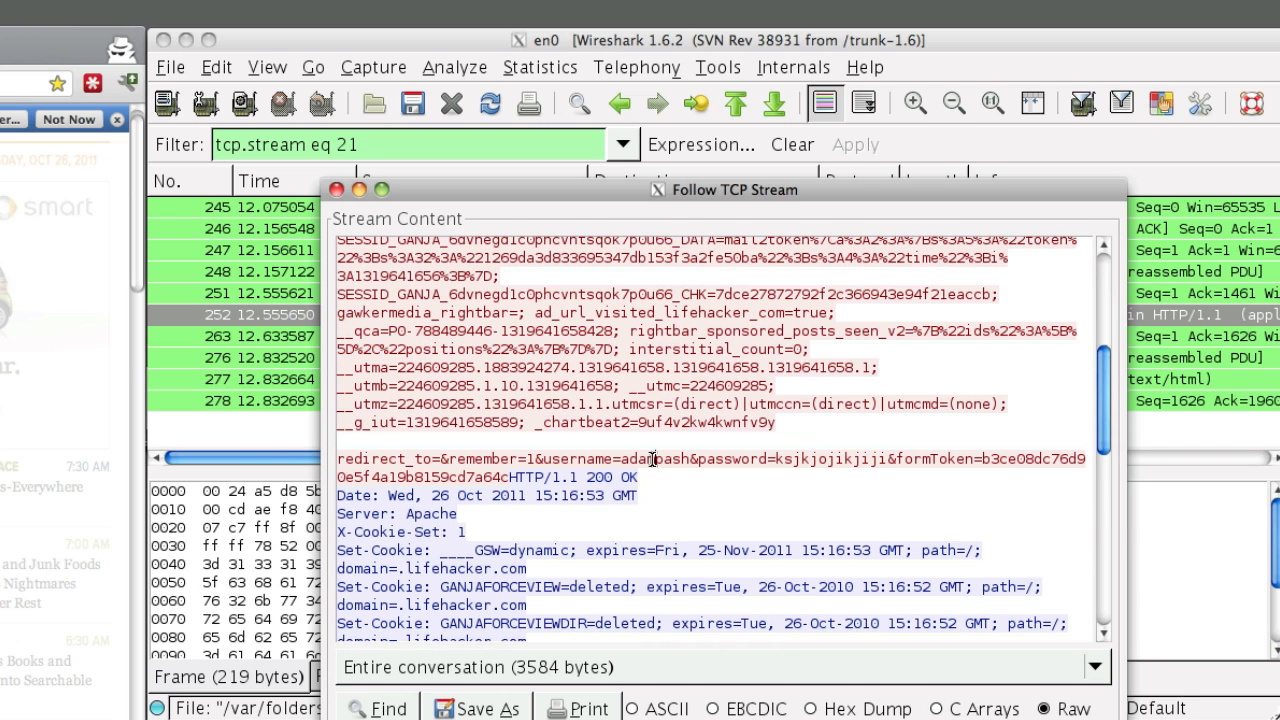
double_click(652, 458)
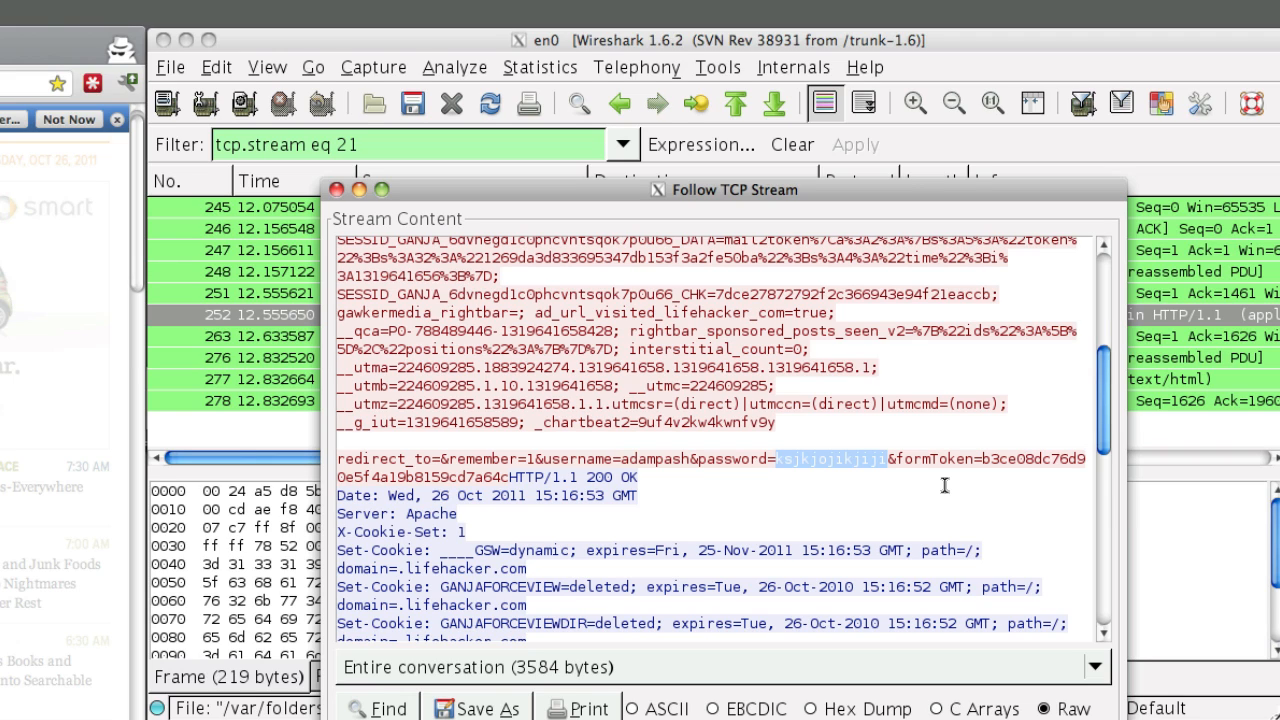
mouse_move(792, 456)
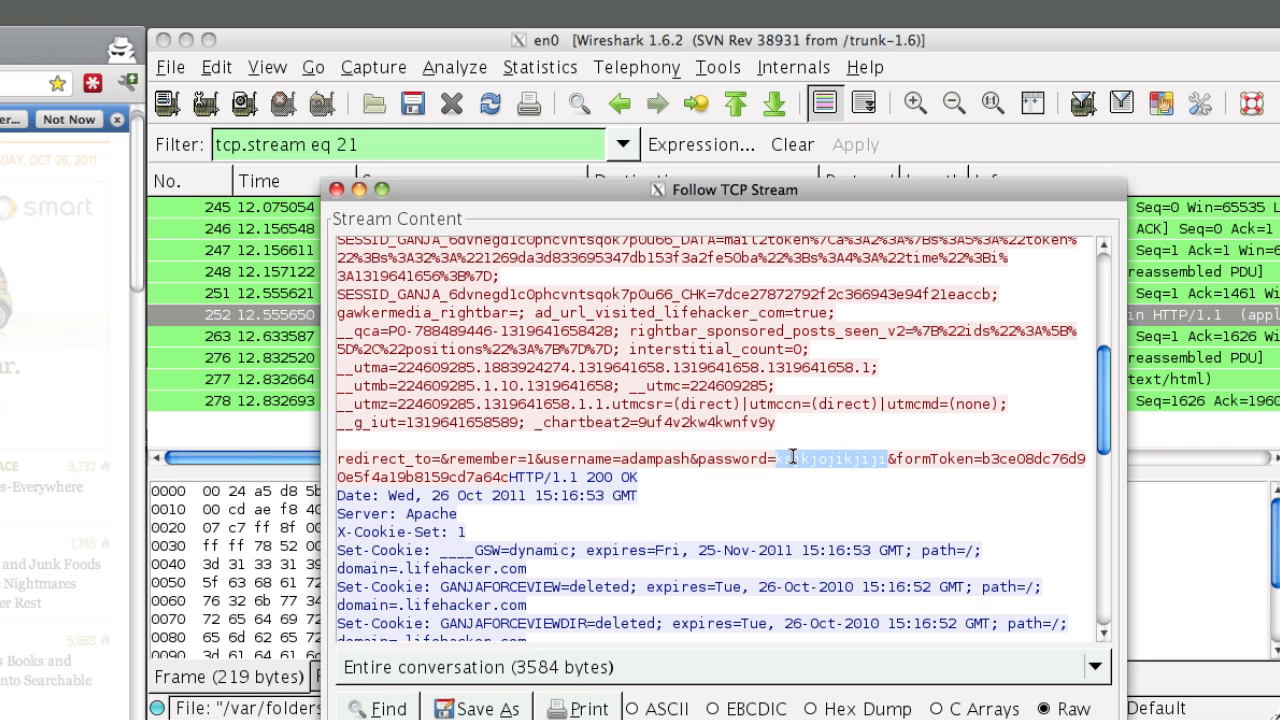